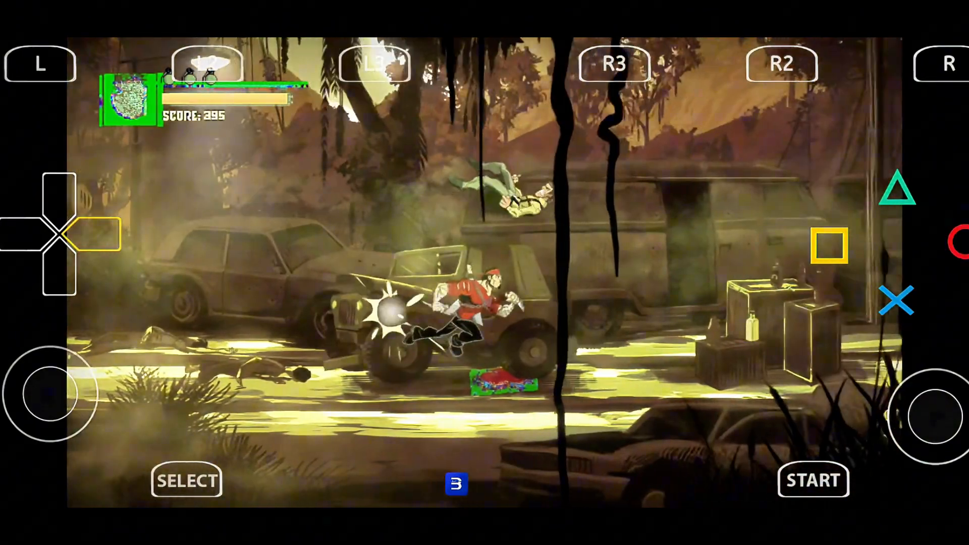
# - Use the firmware button to select and install PS3UPDAT.PUP
pyautogui.click(830, 246)
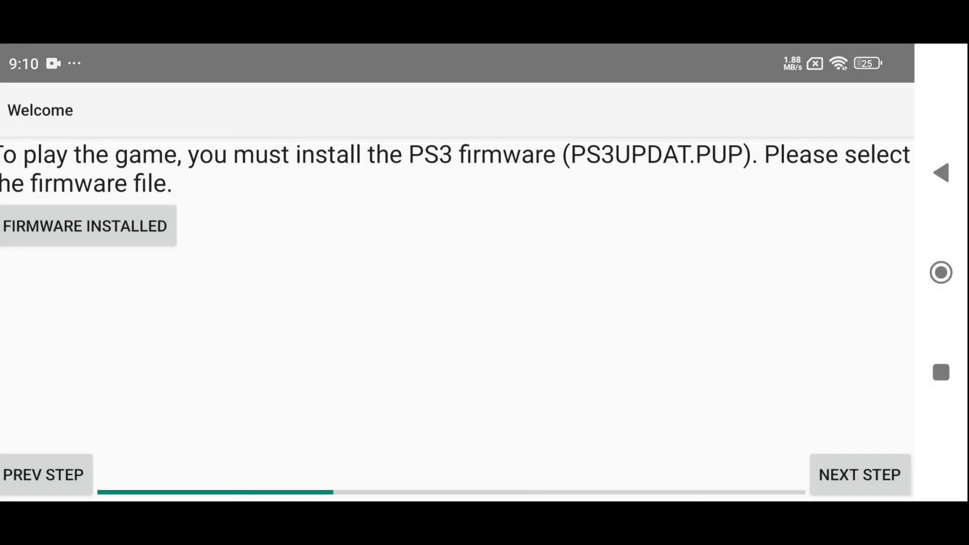
# - Skip the PS3 ISO directory and choose the From Firmware font
pyautogui.click(858, 475)
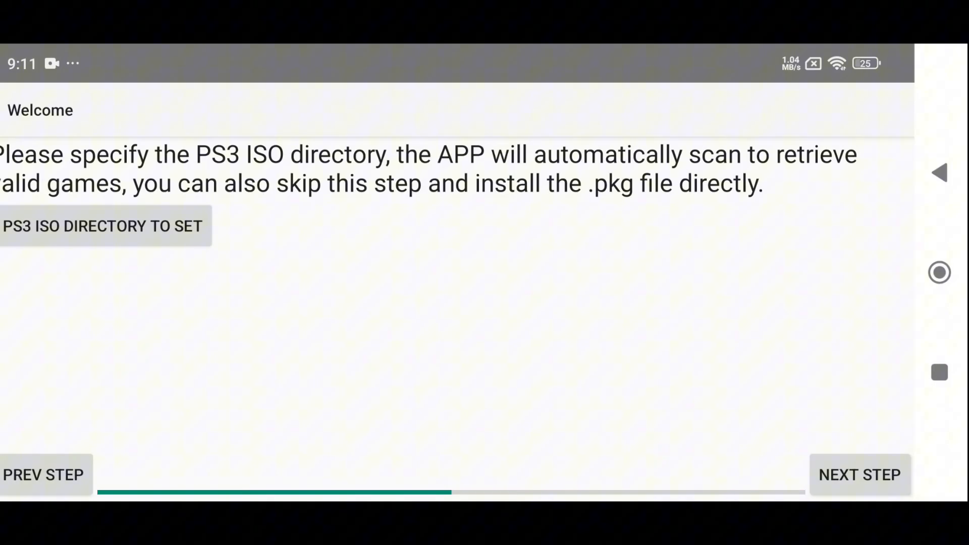
pyautogui.click(858, 475)
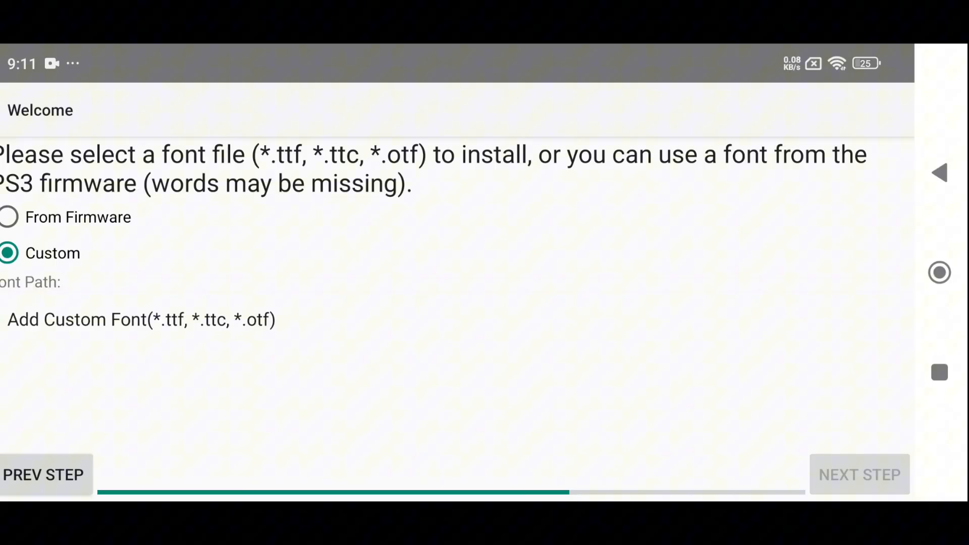
pyautogui.click(8, 217)
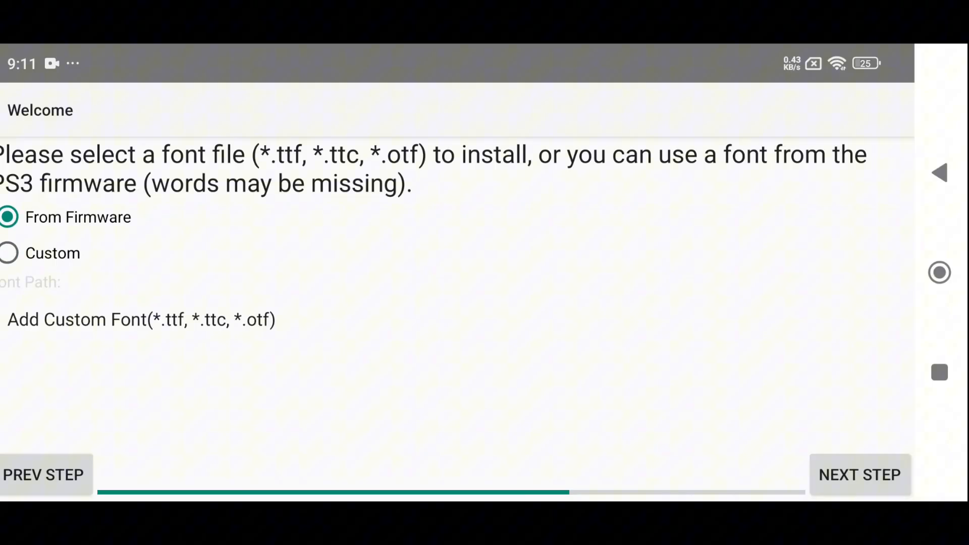
# - Add vulkan-805-adpkg.so as the custom GPU driver and continue
pyautogui.click(859, 474)
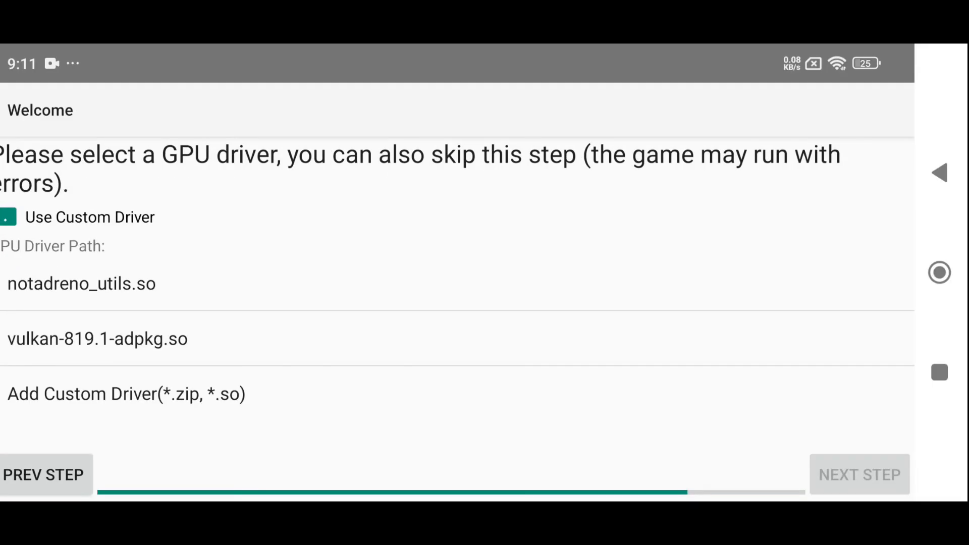
pyautogui.click(9, 217)
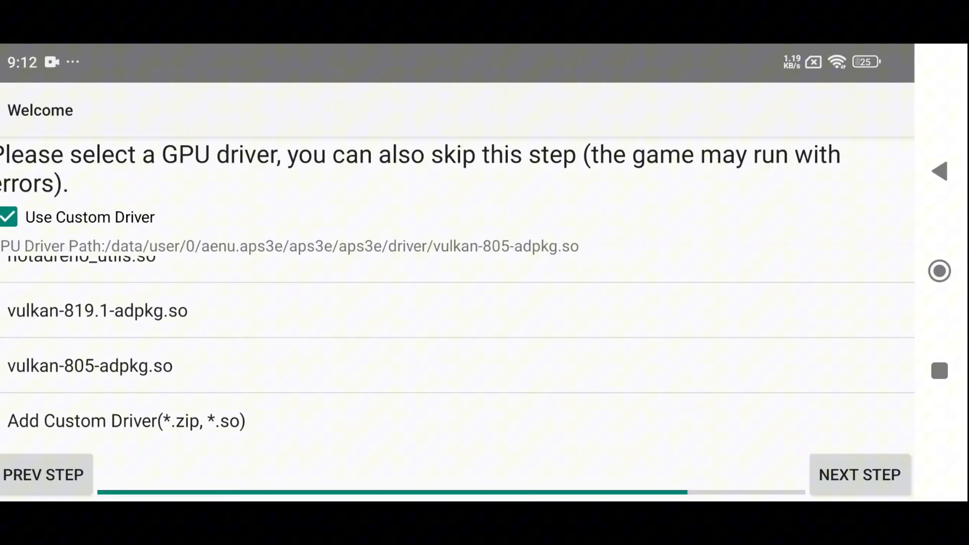
pyautogui.click(859, 475)
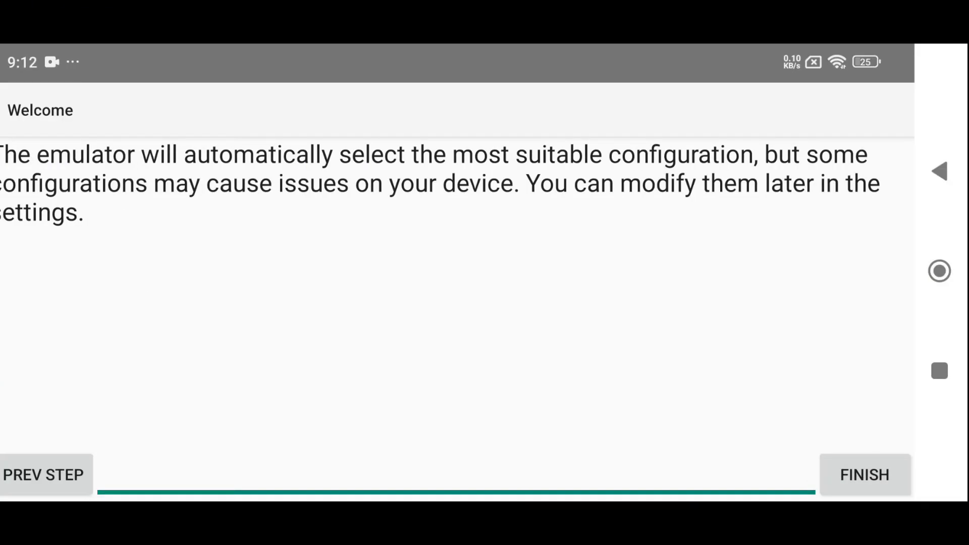
# - Finish the wizard and review the VirtualPadEdit on-screen pad scale rates
pyautogui.click(864, 475)
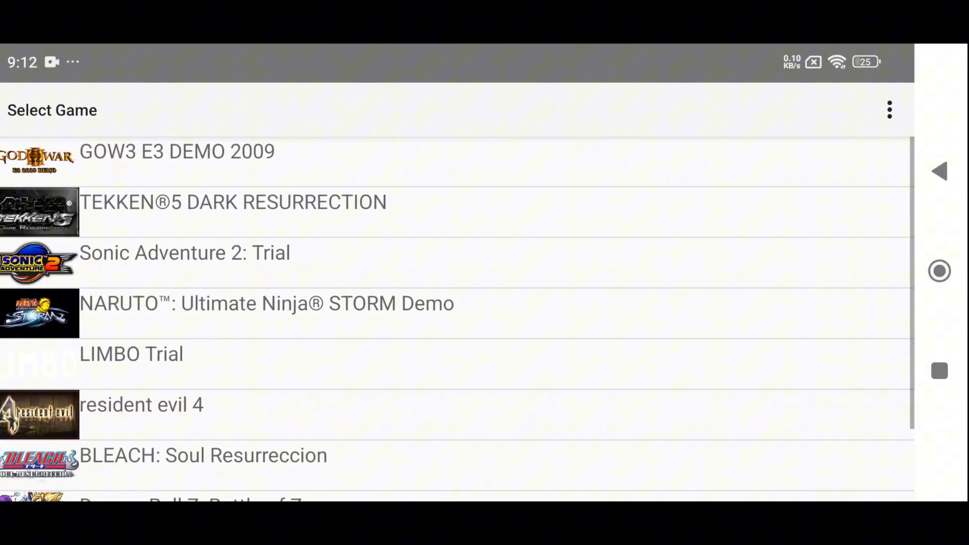
pyautogui.scroll(-3)
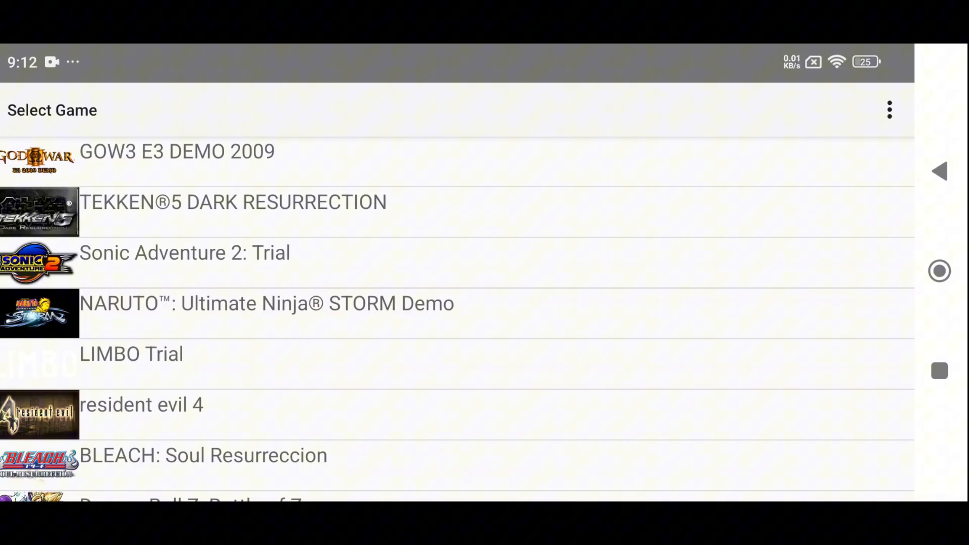
pyautogui.click(888, 110)
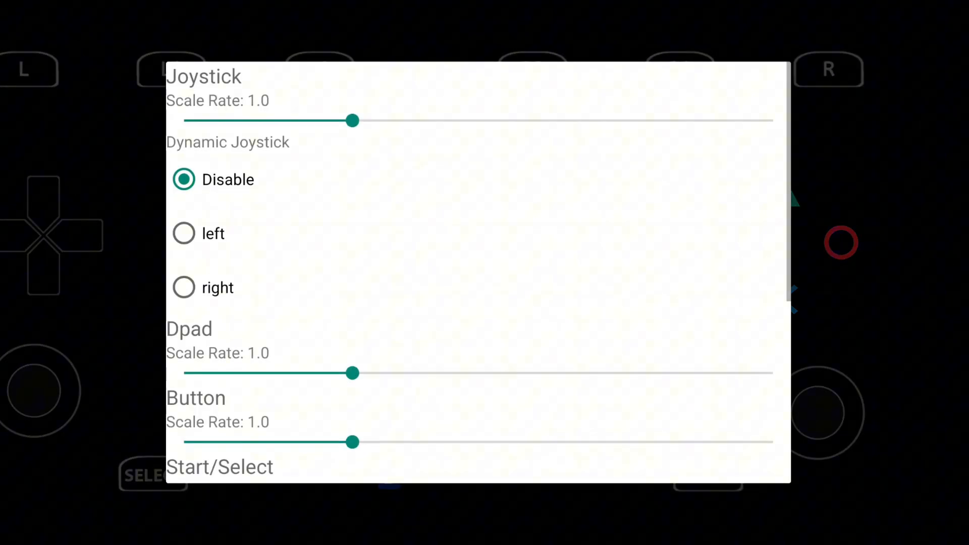
pyautogui.scroll(-3)
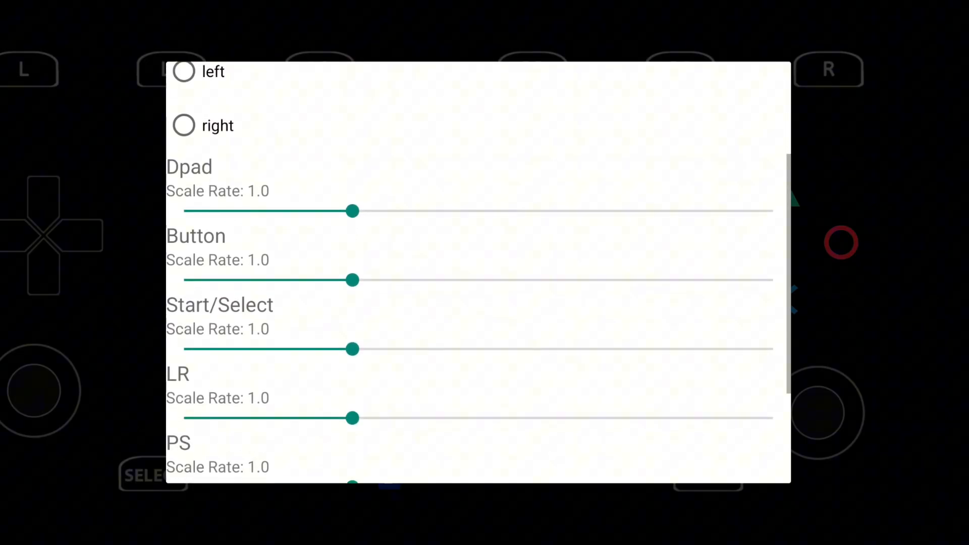
pyautogui.scroll(-3)
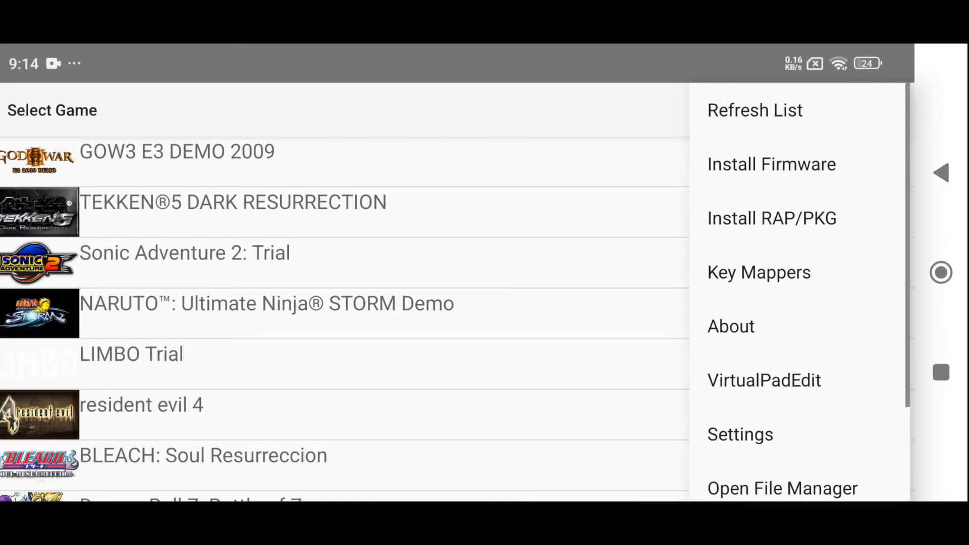
# - In Core settings, keep PPU Decoder on Recompiler (LLVM) and set PPU Threads to 3
pyautogui.click(740, 434)
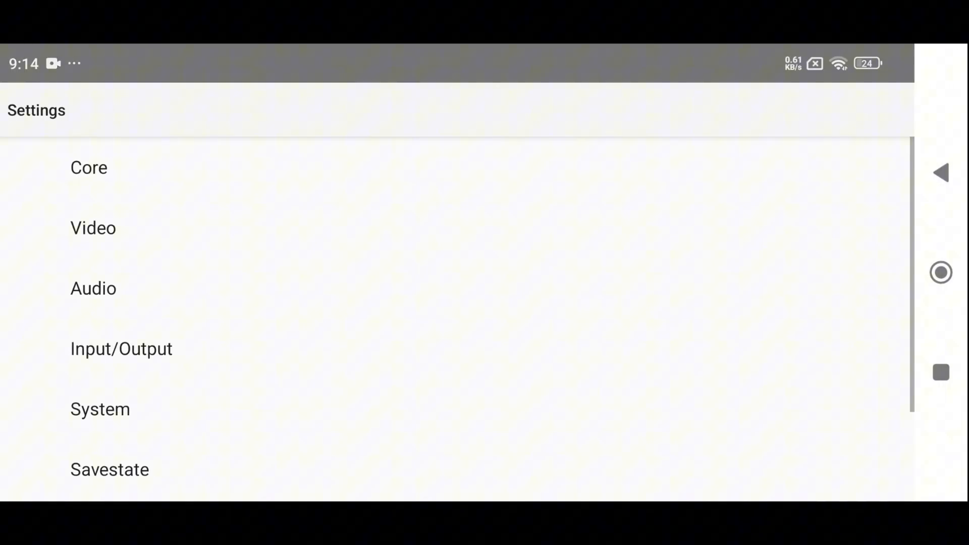
pyautogui.click(88, 167)
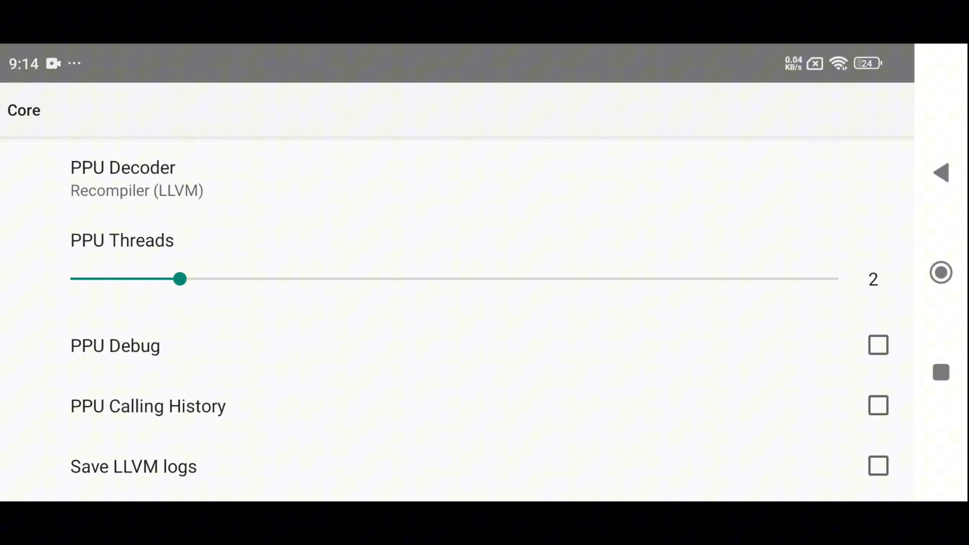
pyautogui.click(123, 178)
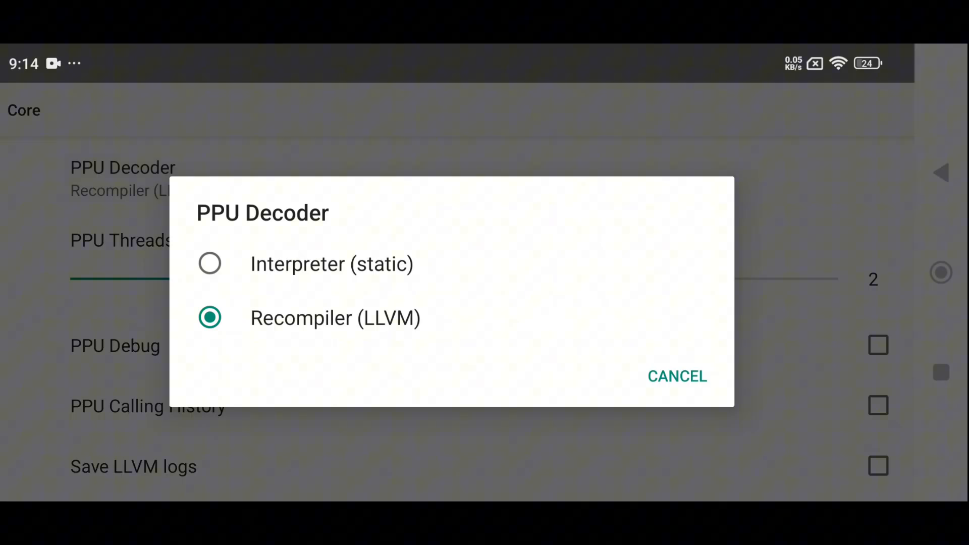
pyautogui.click(676, 377)
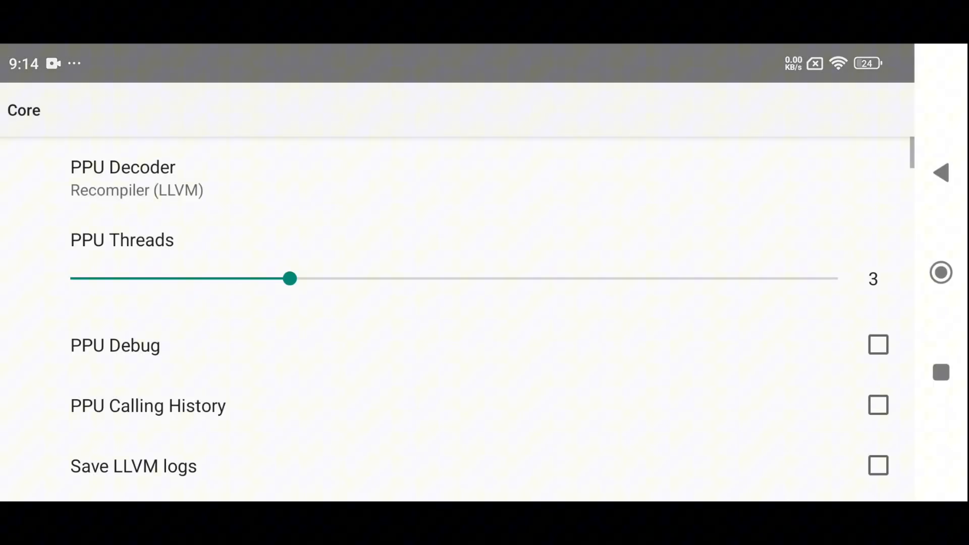
pyautogui.moveTo(290, 279); pyautogui.dragTo(401, 278)
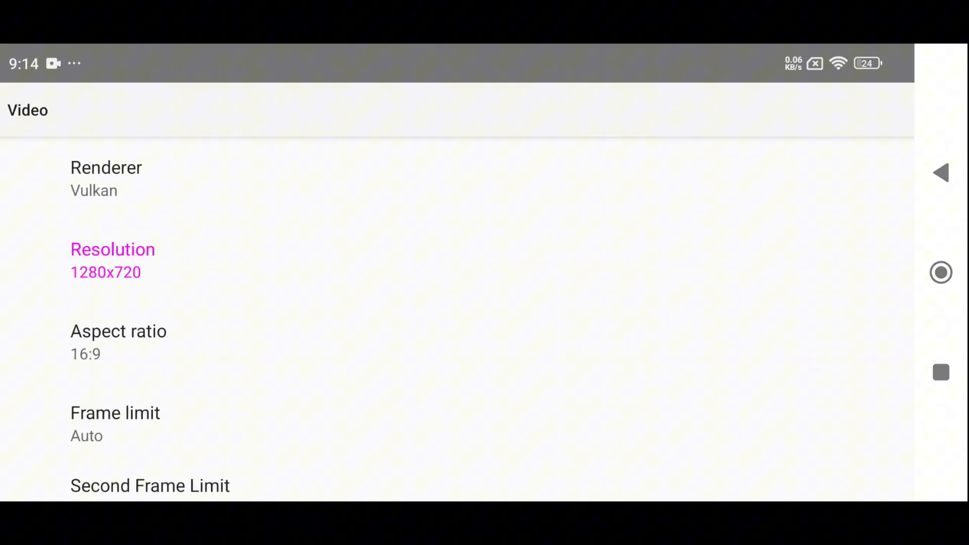
# - Set the video resolution to 720x480
pyautogui.click(107, 178)
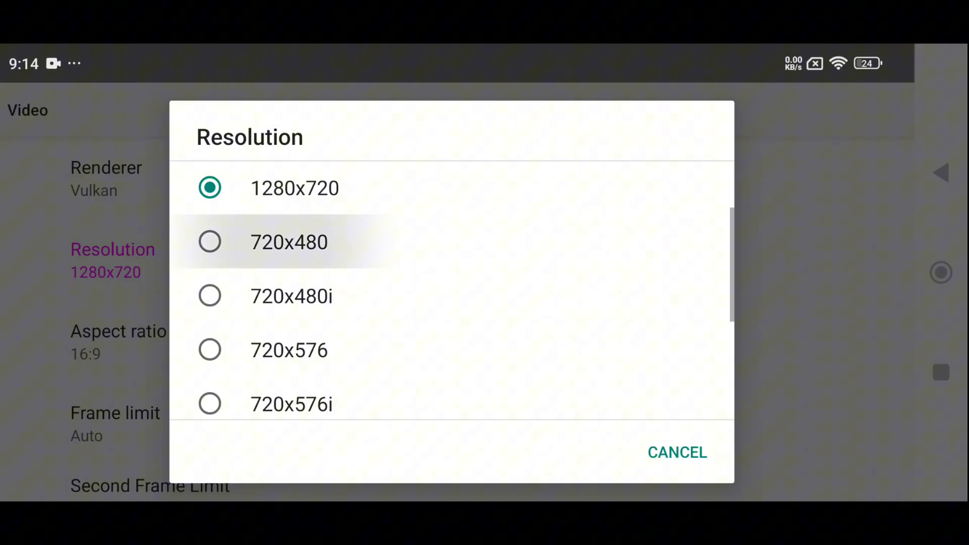
pyautogui.click(289, 242)
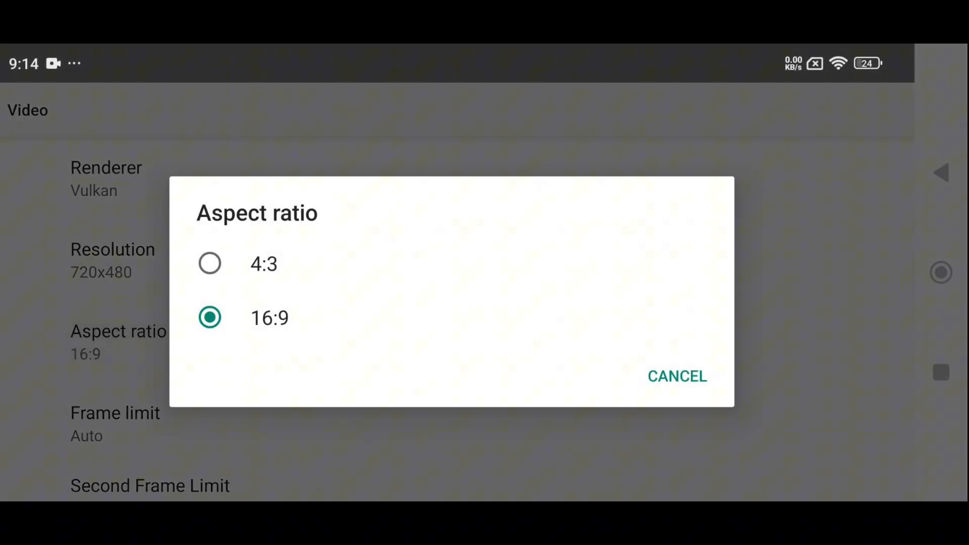
pyautogui.click(676, 376)
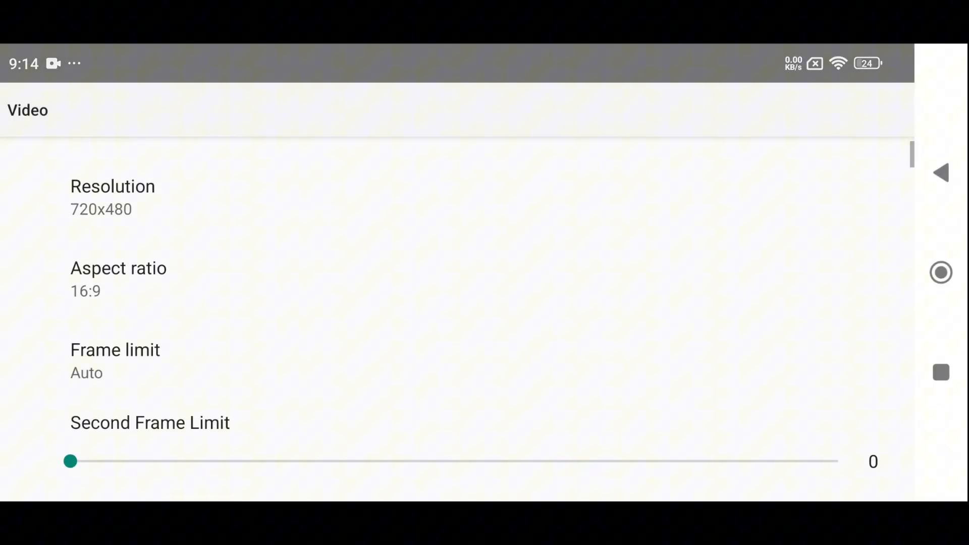
# - Set Shader Precision to Low and enable Write Color Buffers and Stretch To Display Area
pyautogui.click(115, 350)
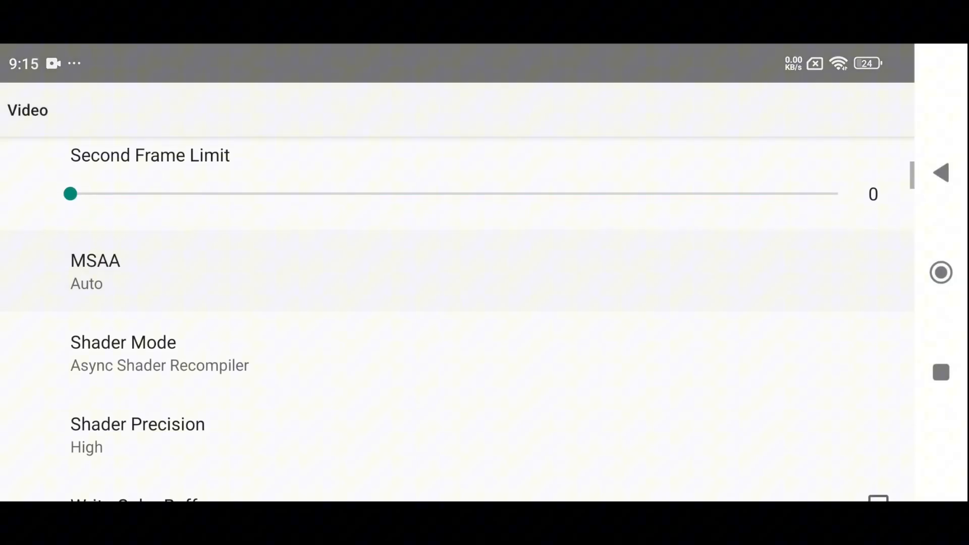
pyautogui.click(138, 424)
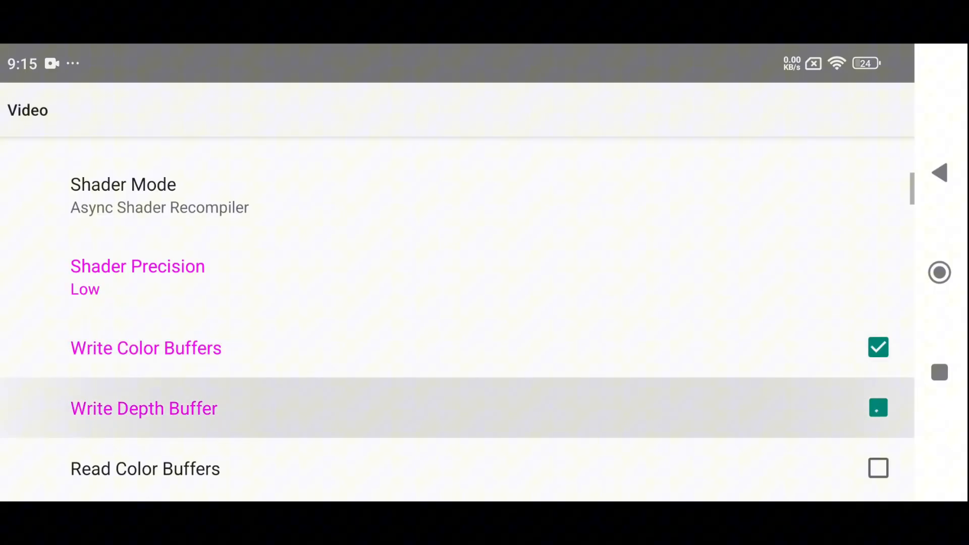
pyautogui.scroll(-3)
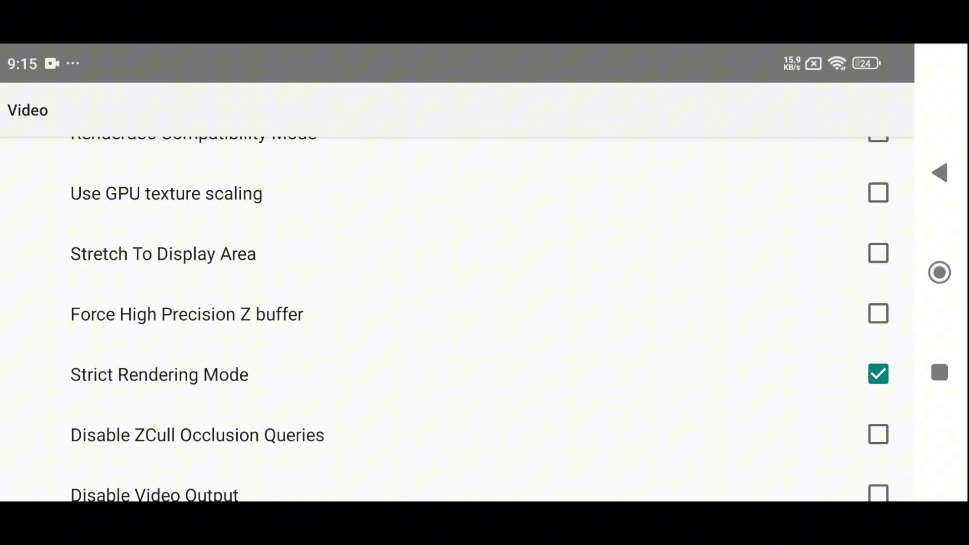
pyautogui.click(878, 253)
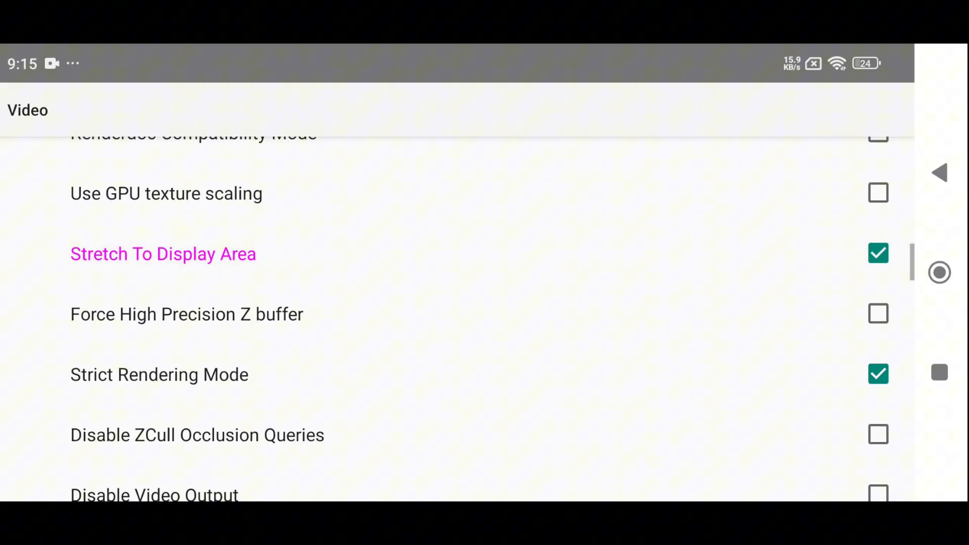
pyautogui.scroll(-3)
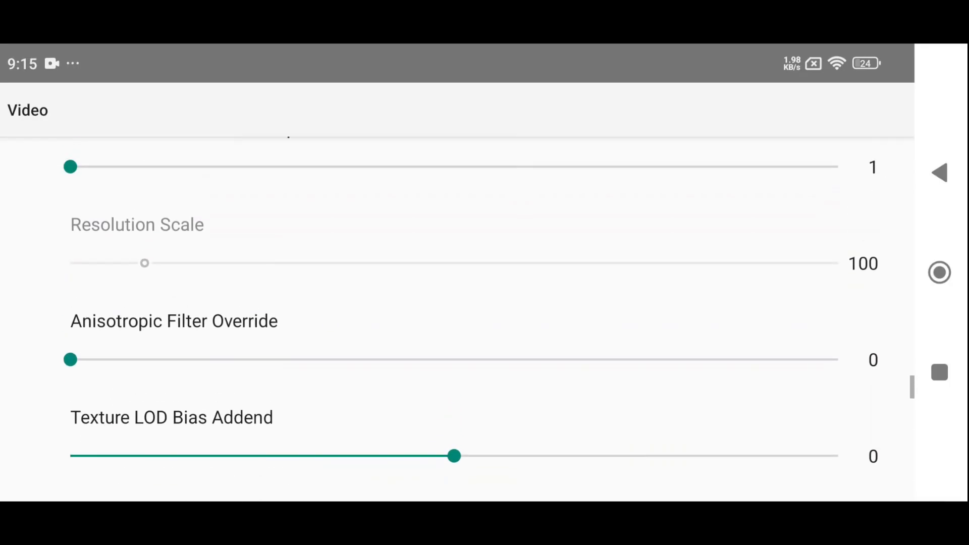
pyautogui.scroll(-3)
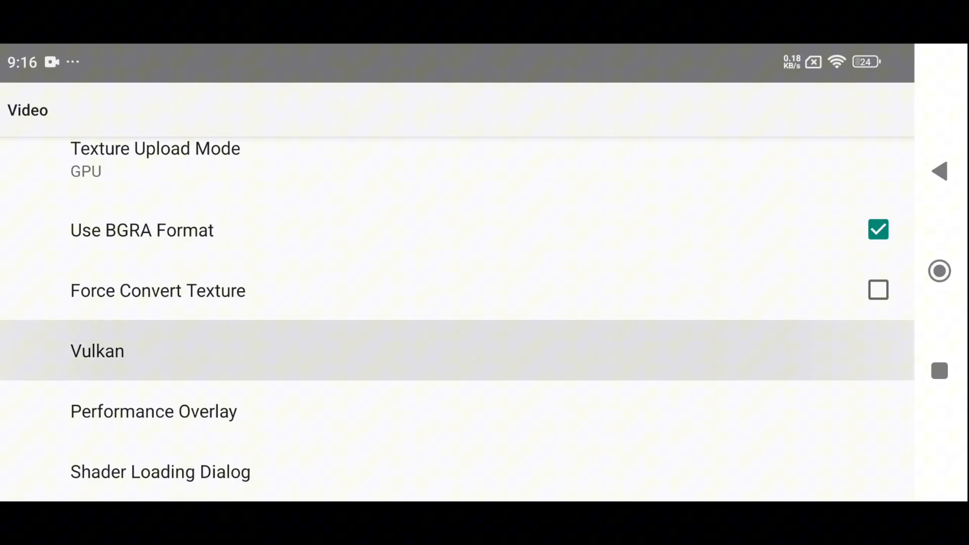
# - Lower the Vulkan VRAM allocation limit from 16384 to about 7880 MB
pyautogui.click(97, 351)
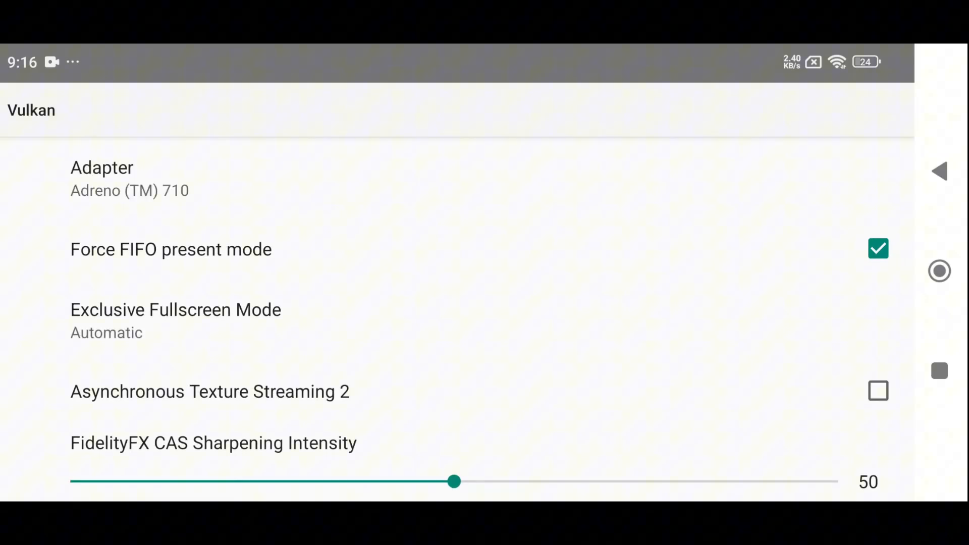
pyautogui.scroll(-3)
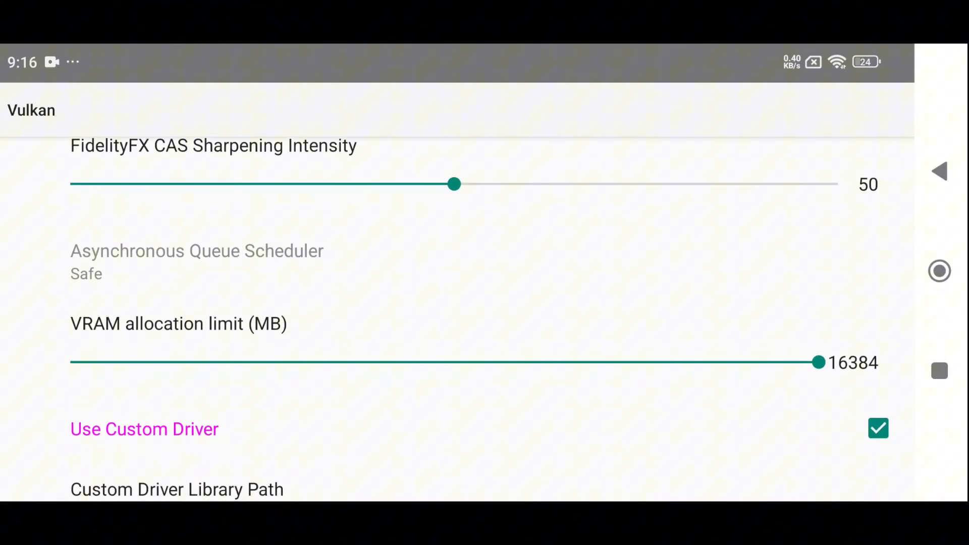
pyautogui.moveTo(817, 362); pyautogui.dragTo(562, 362)
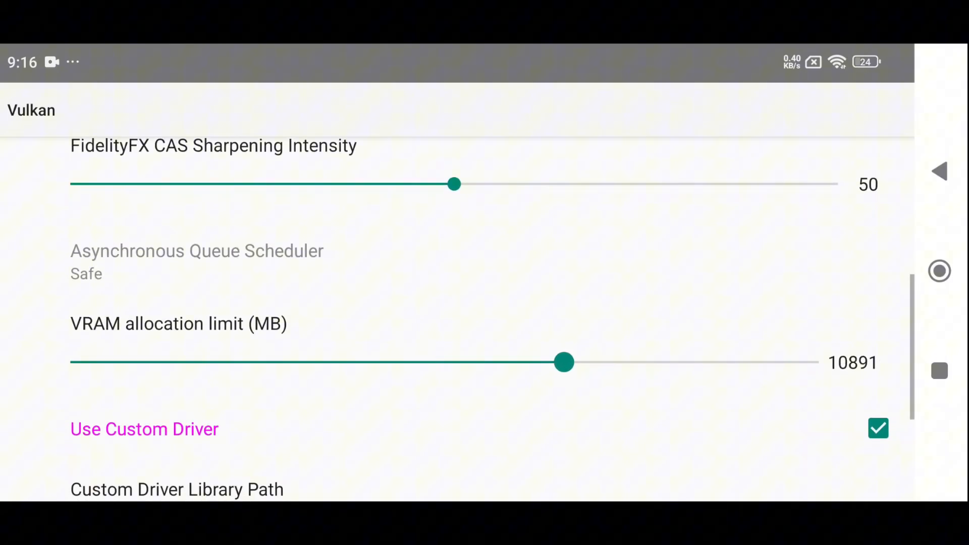
pyautogui.moveTo(561, 362); pyautogui.dragTo(388, 363)
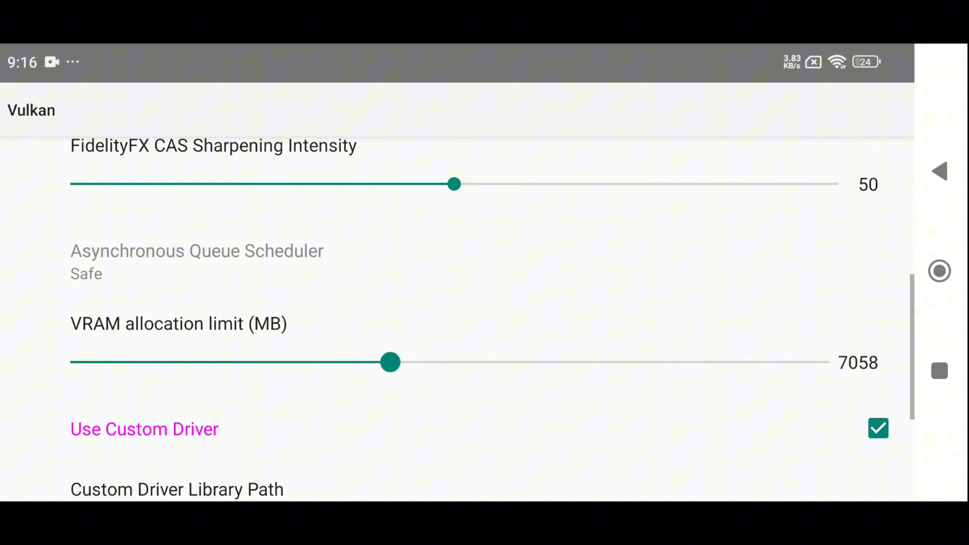
pyautogui.moveTo(389, 362); pyautogui.dragTo(430, 362)
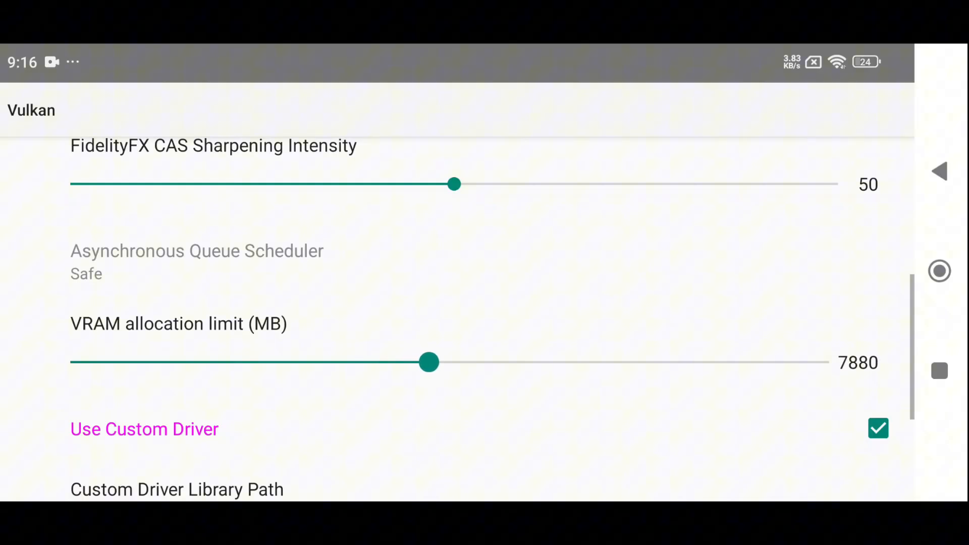
pyautogui.moveTo(429, 363); pyautogui.dragTo(440, 362)
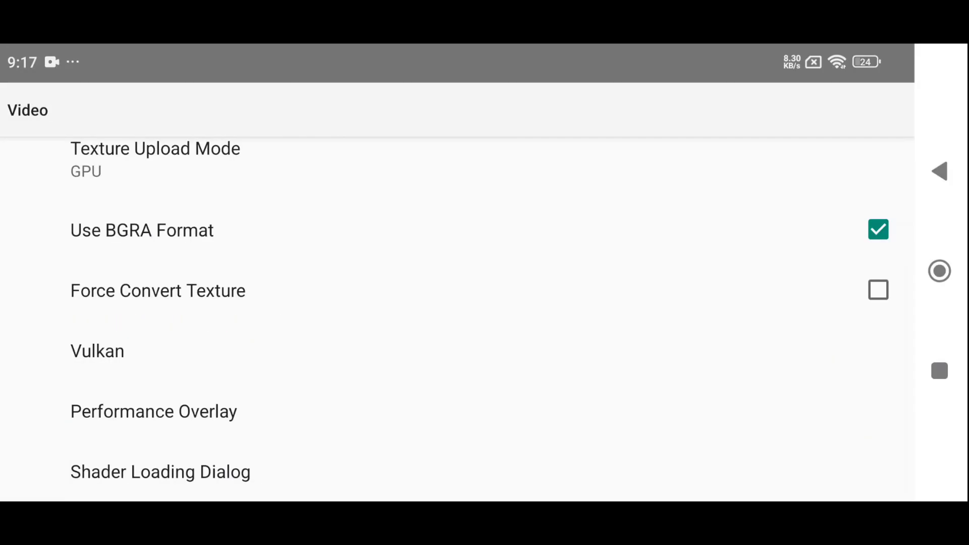
# - Open the Performance Overlay settings and browse through its options
pyautogui.click(154, 411)
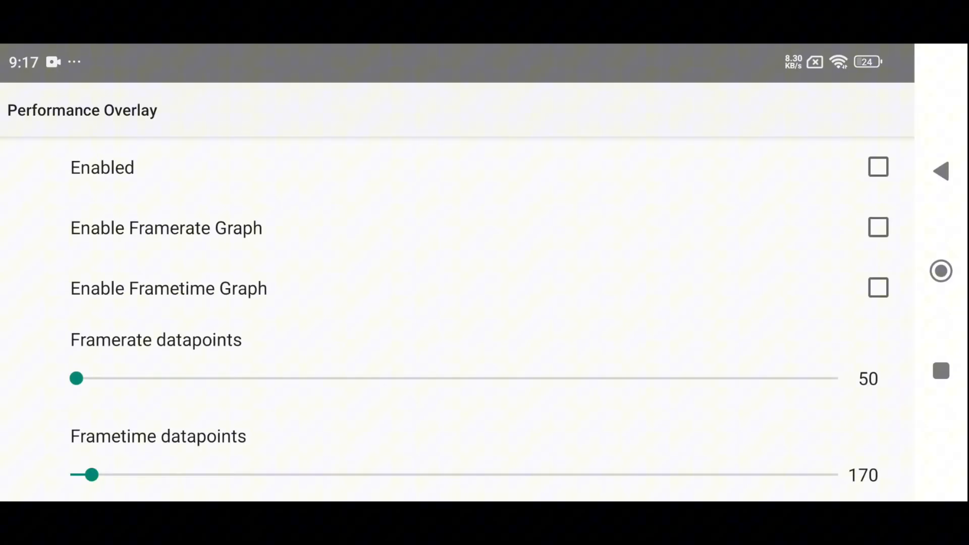
pyautogui.click(878, 167)
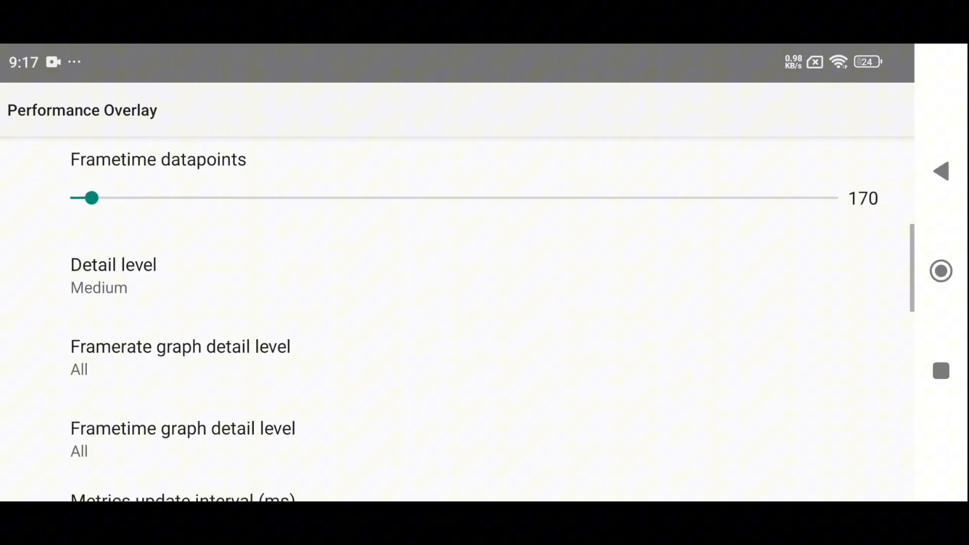
pyautogui.scroll(-3)
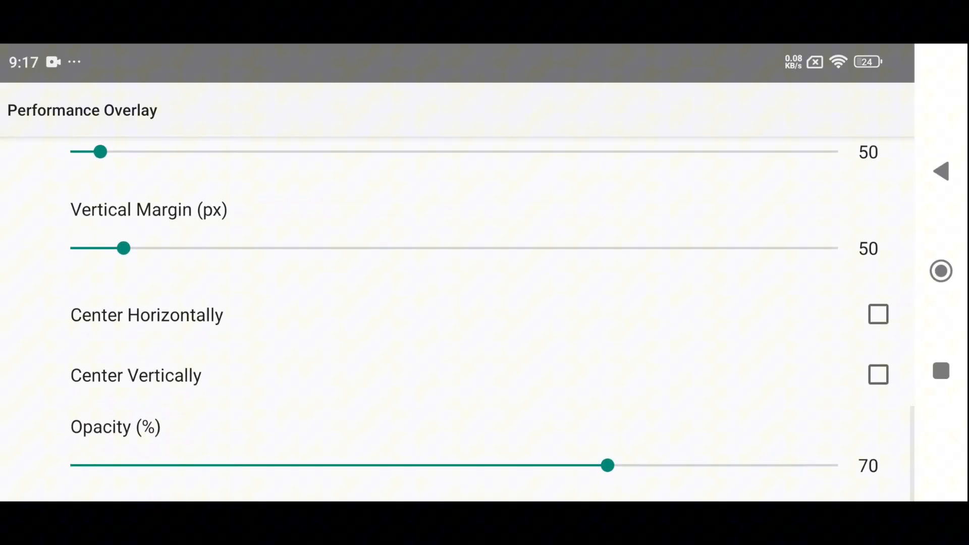
pyautogui.scroll(-3)
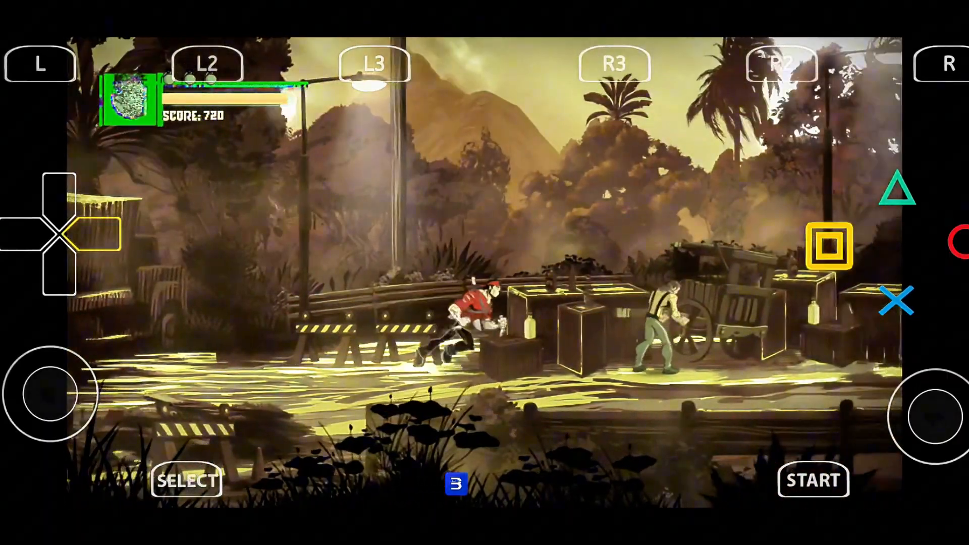
# - Move the character and attack the jungle enemies with the on-screen gamepad
pyautogui.click(829, 245)
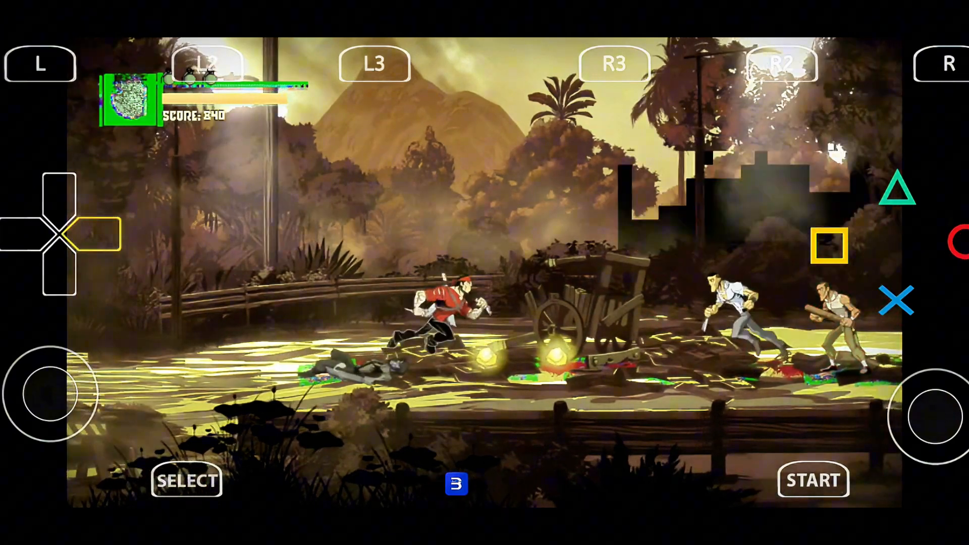
pyautogui.click(897, 300)
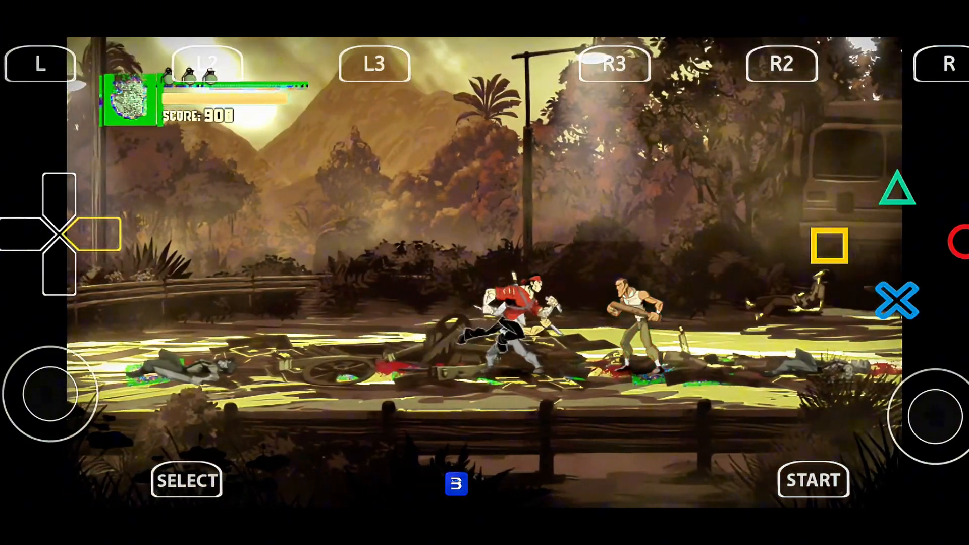